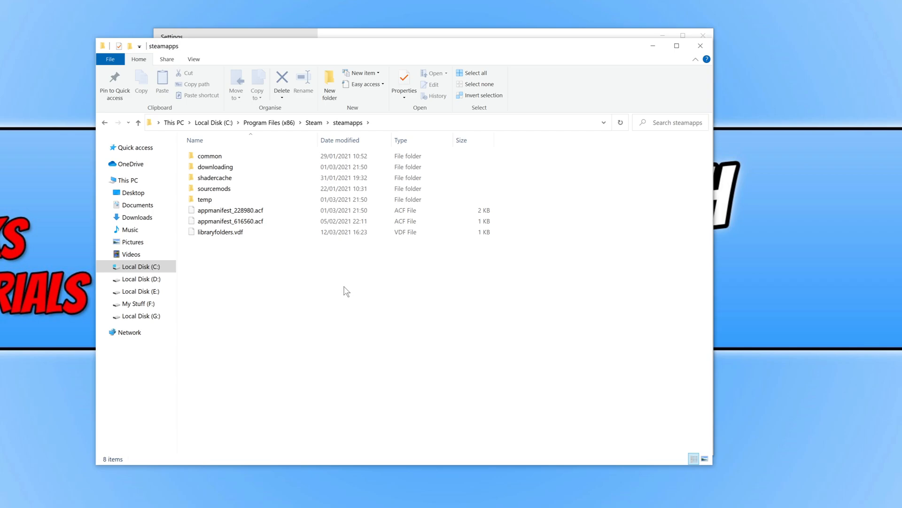
- Bring up the context menu for the steamapps folder inside the Steam directory
right_click(211, 351)
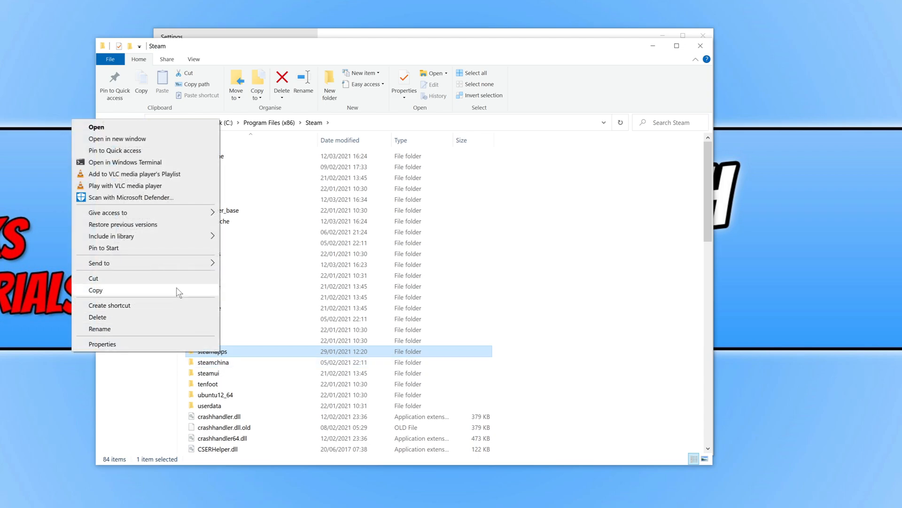